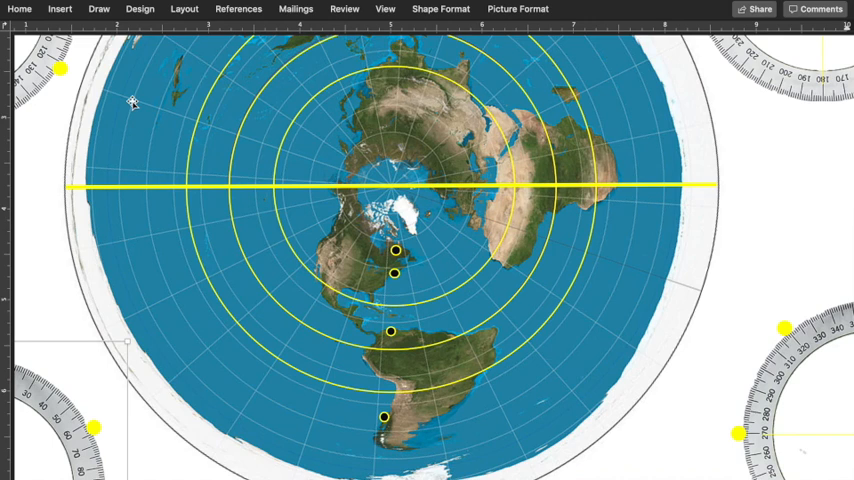
pyautogui.moveTo(380, 166)
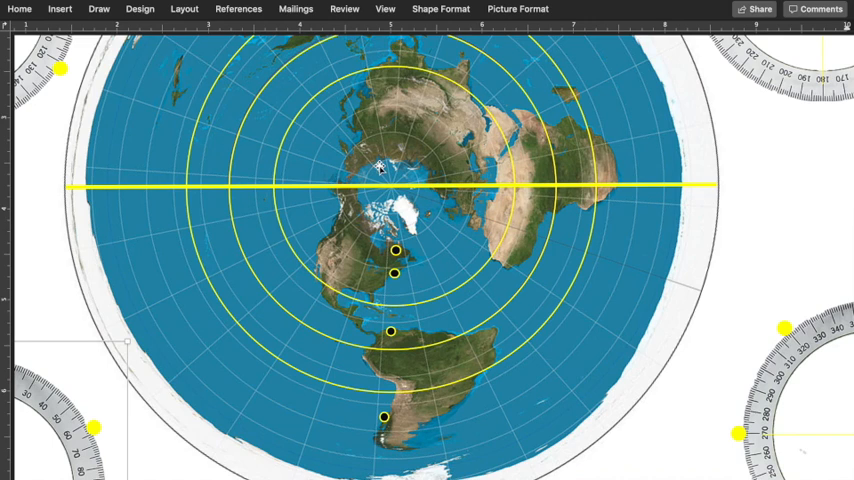
pyautogui.moveTo(244, 130)
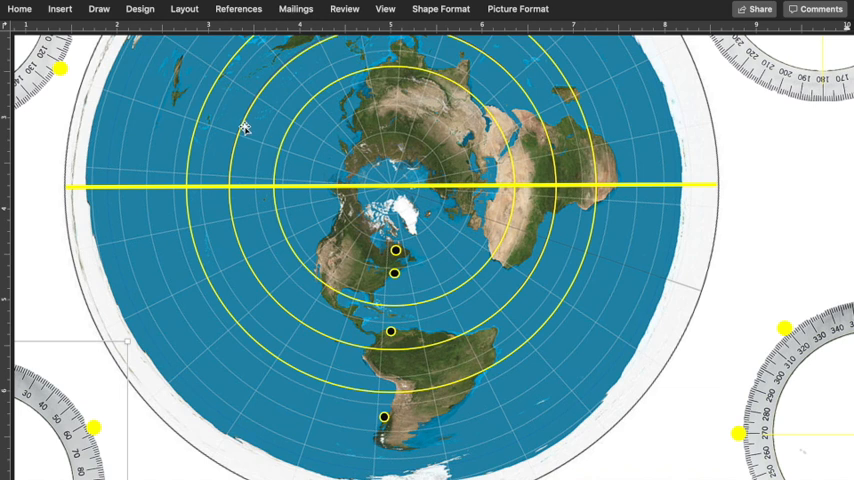
pyautogui.moveTo(232, 218)
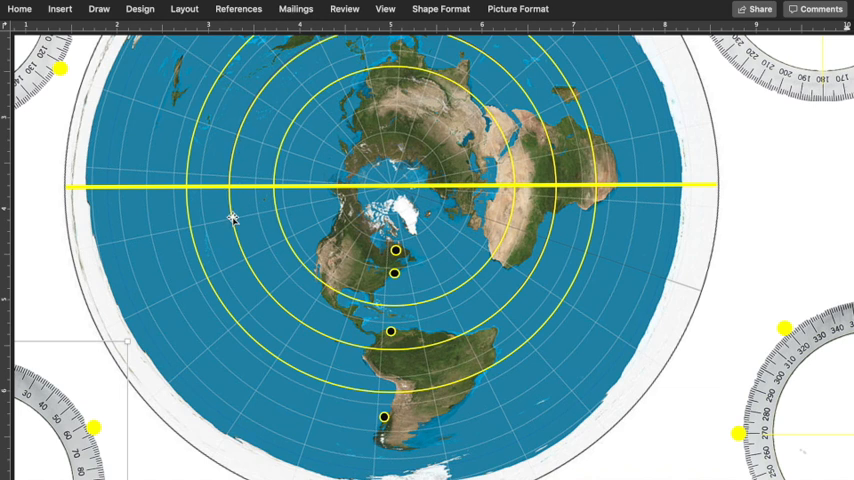
pyautogui.moveTo(272, 212)
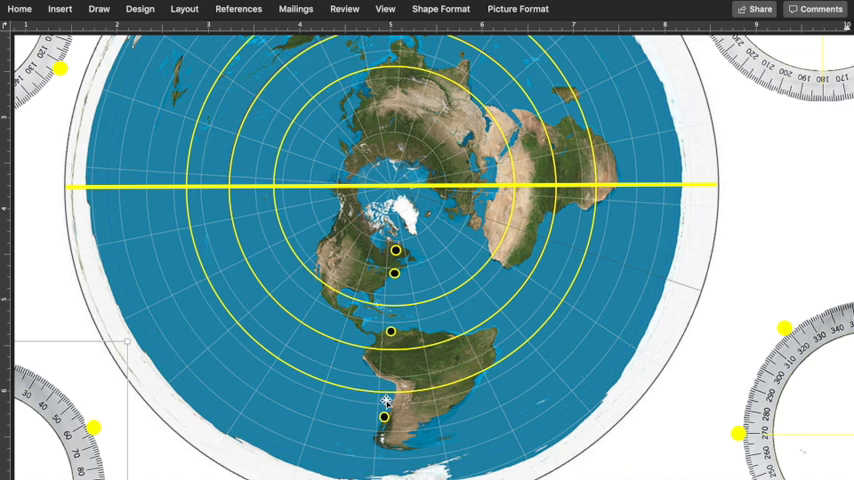
pyautogui.moveTo(416, 242)
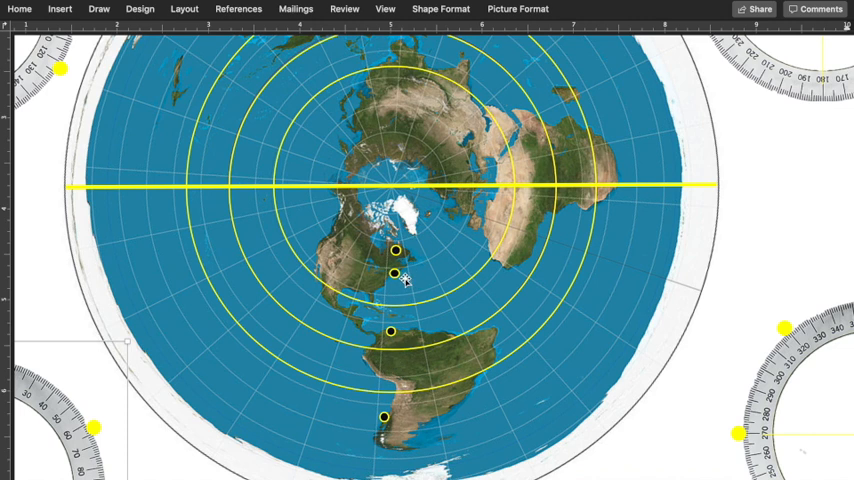
pyautogui.moveTo(84, 184)
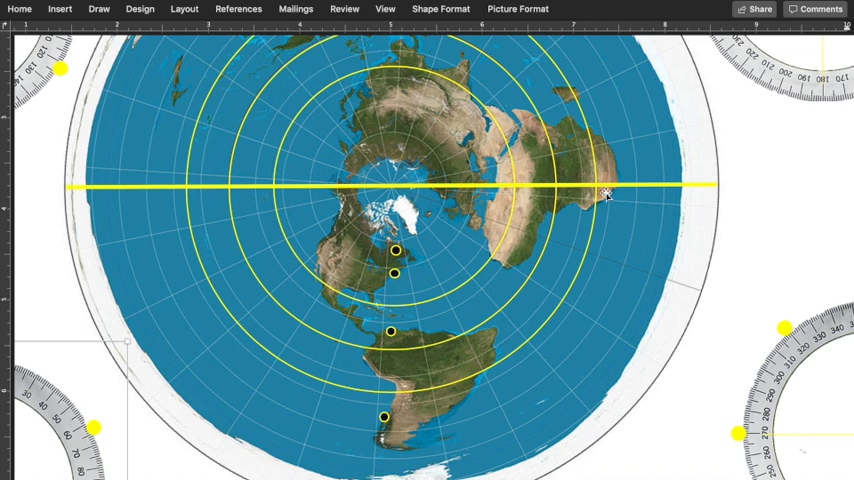
pyautogui.moveTo(640, 192)
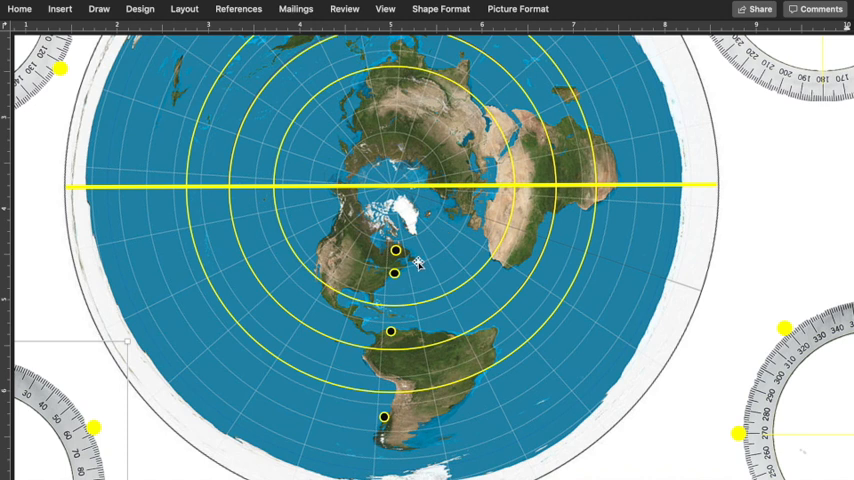
pyautogui.moveTo(372, 92)
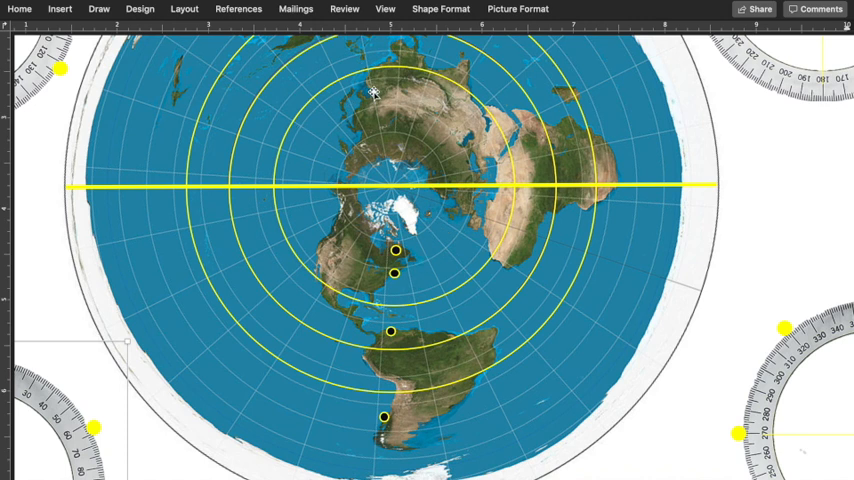
pyautogui.moveTo(396, 360)
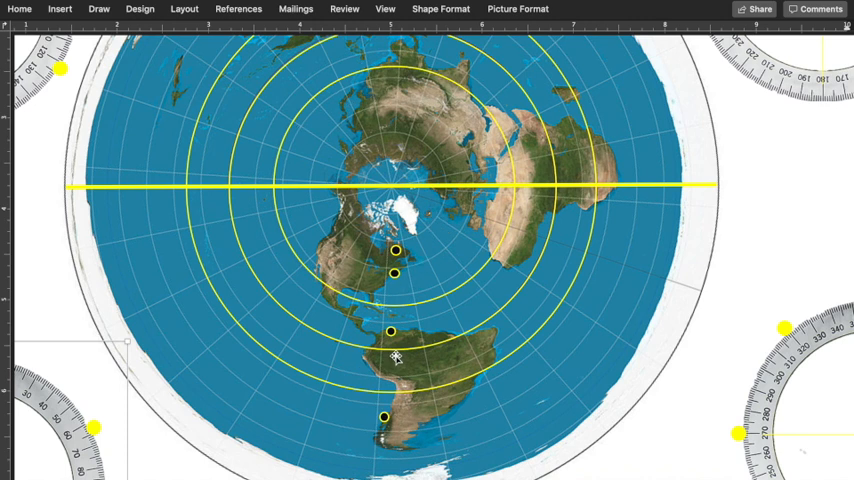
pyautogui.moveTo(56, 200)
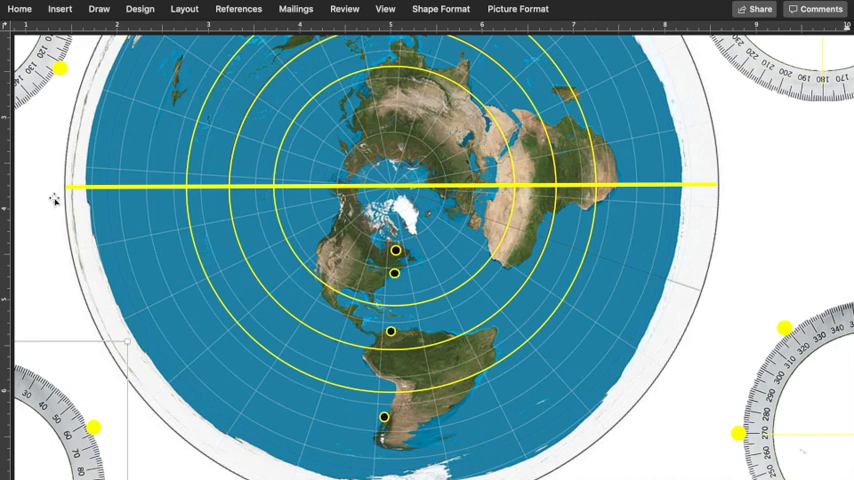
pyautogui.moveTo(564, 200)
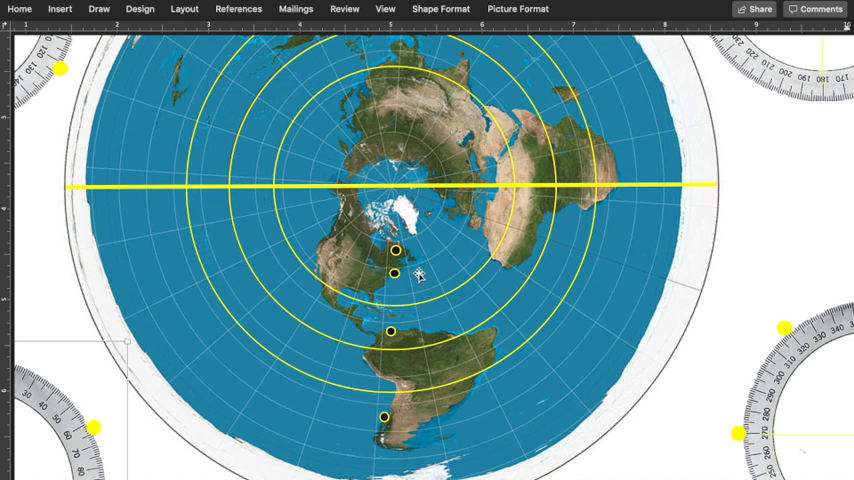
pyautogui.moveTo(384, 384)
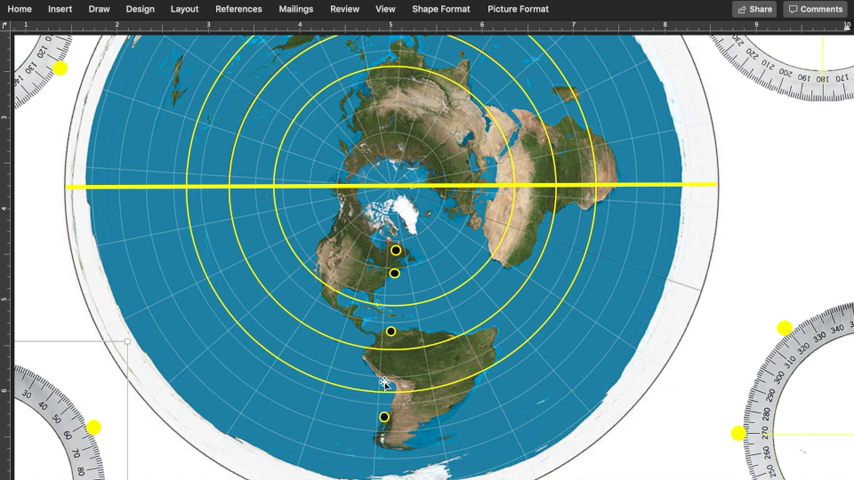
pyautogui.moveTo(334, 362)
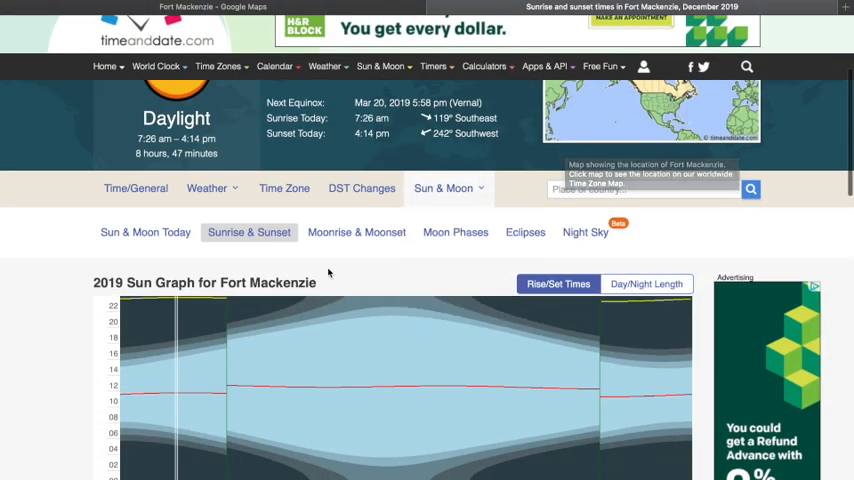
pyautogui.moveTo(420, 250)
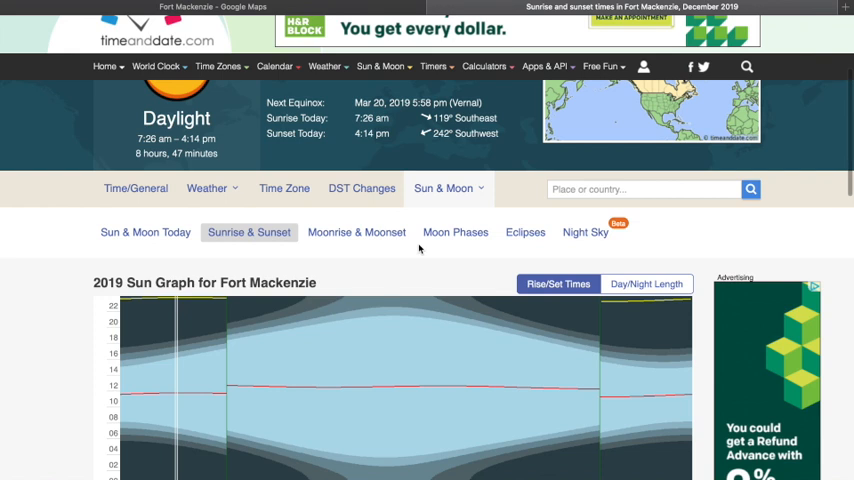
# Step: Scroll down the Fort Mackenzie sun page toward the December 2019 daily table
pyautogui.scroll(-3)
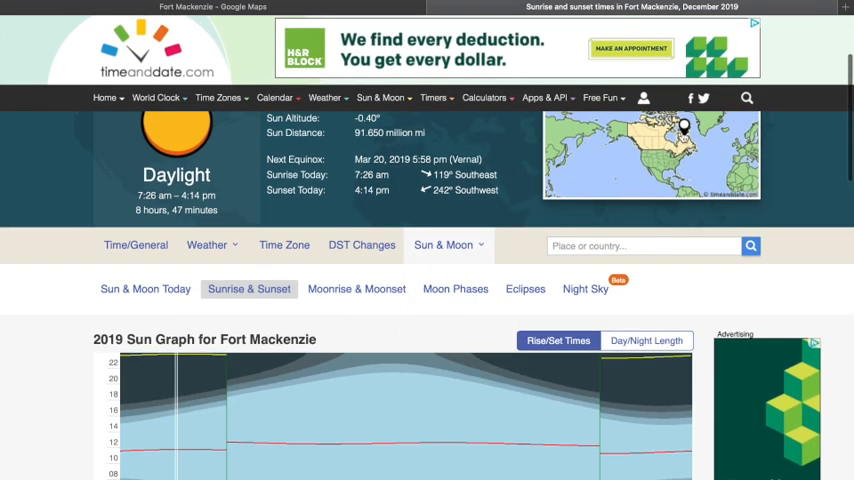
pyautogui.scroll(-3)
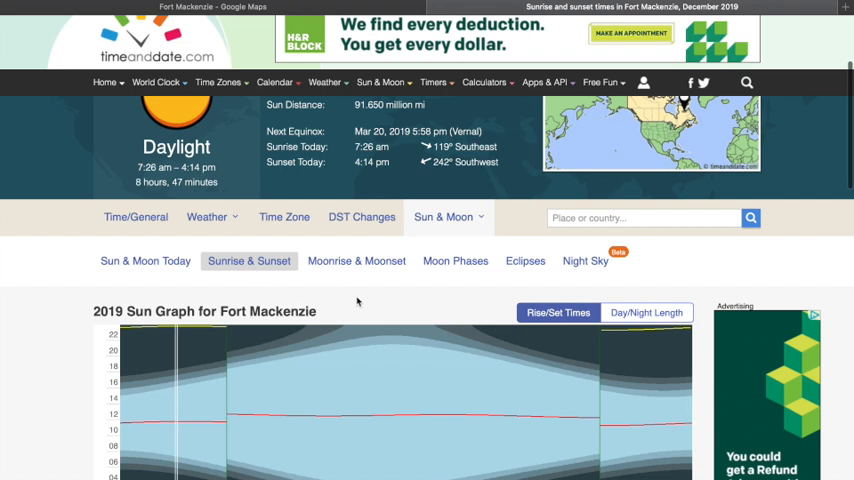
pyautogui.scroll(-3)
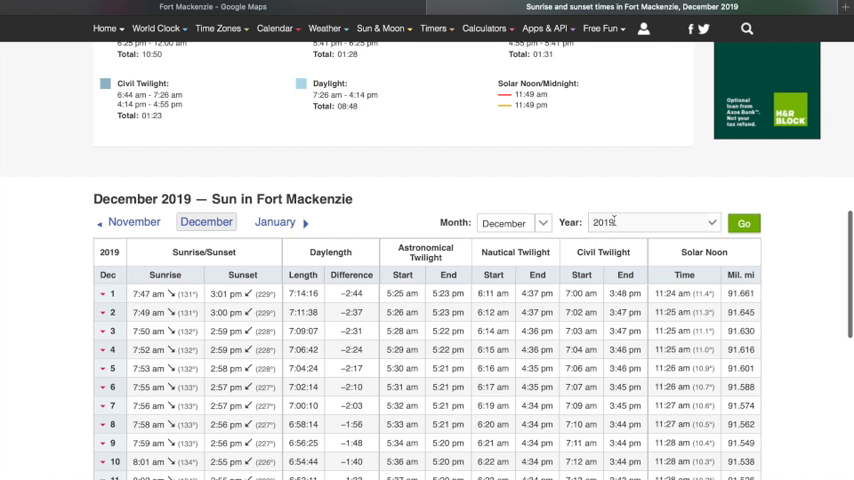
# Step: Scroll further to read the December 2019 sunrise and sunset azimuths for Fort Mackenzie
pyautogui.scroll(-3)
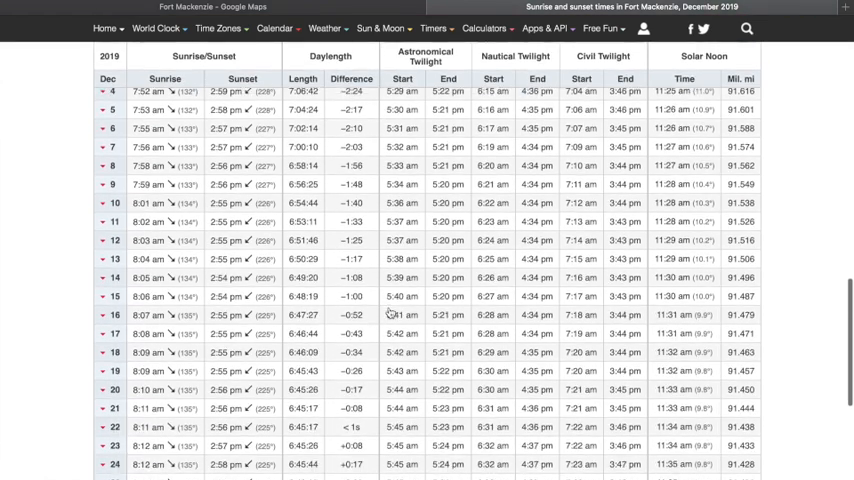
pyautogui.scroll(-3)
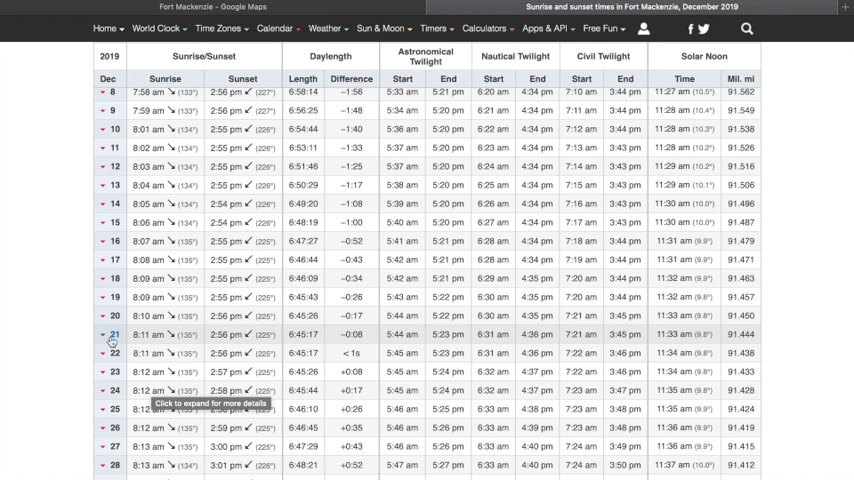
pyautogui.moveTo(264, 340)
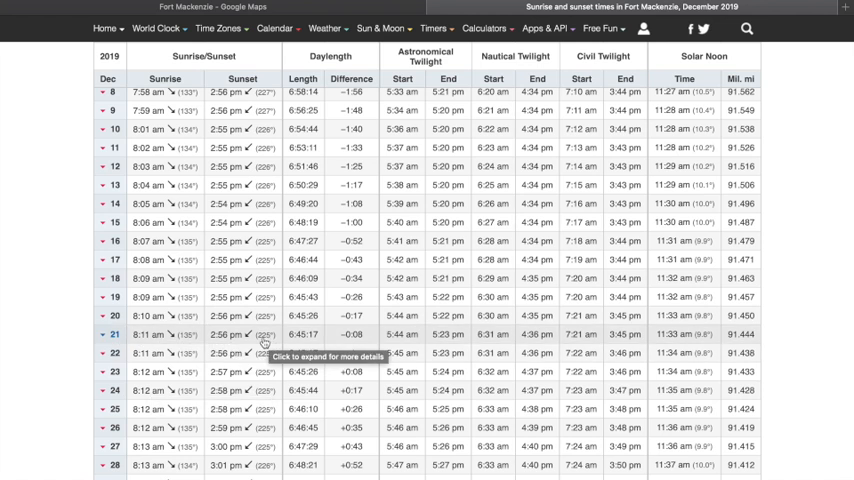
pyautogui.moveTo(162, 334)
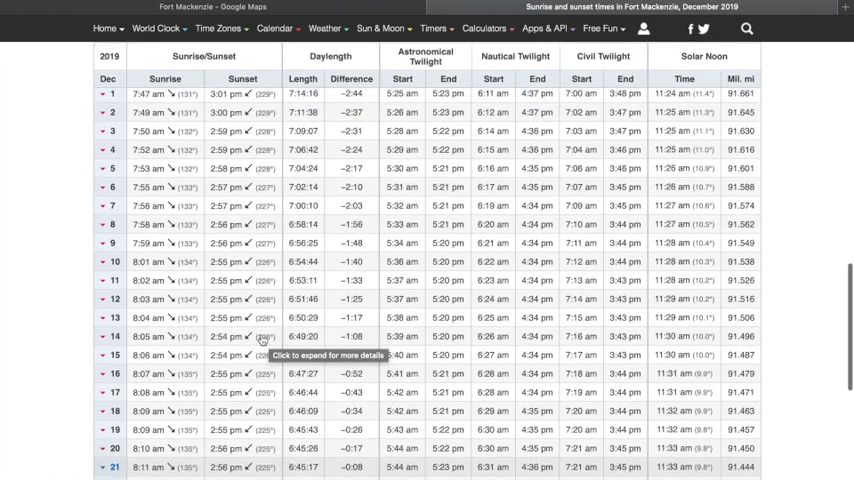
pyautogui.scroll(-3)
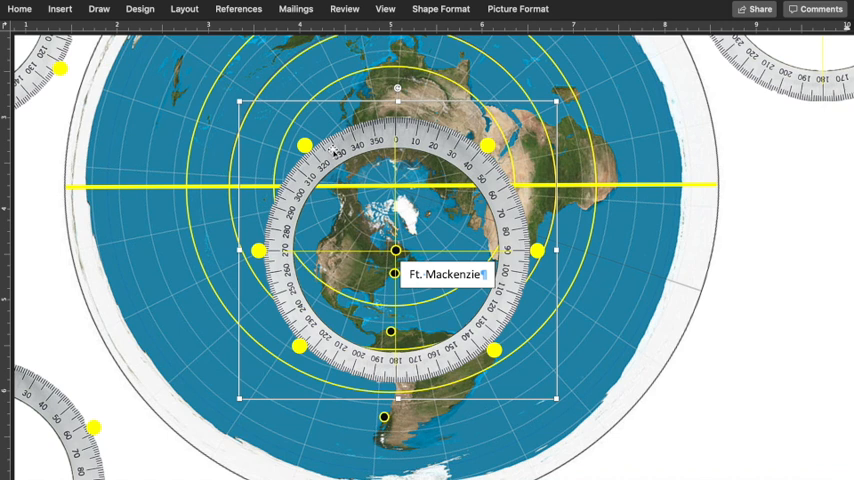
pyautogui.moveTo(344, 260)
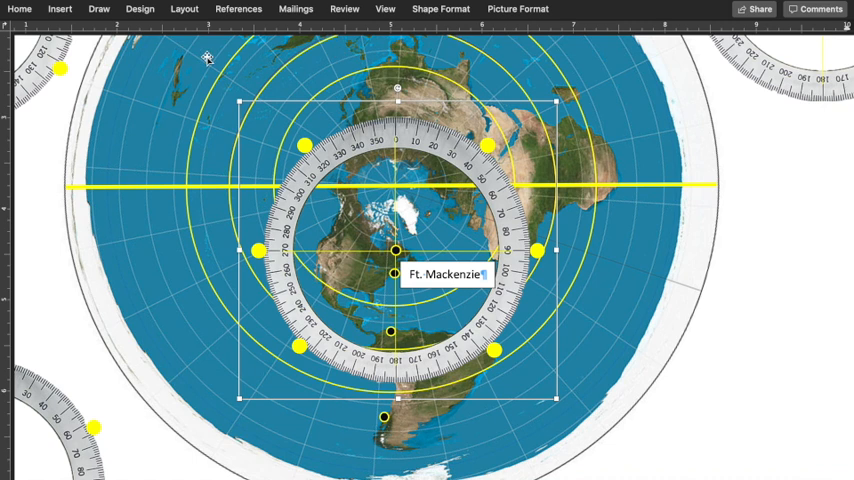
pyautogui.moveTo(316, 132)
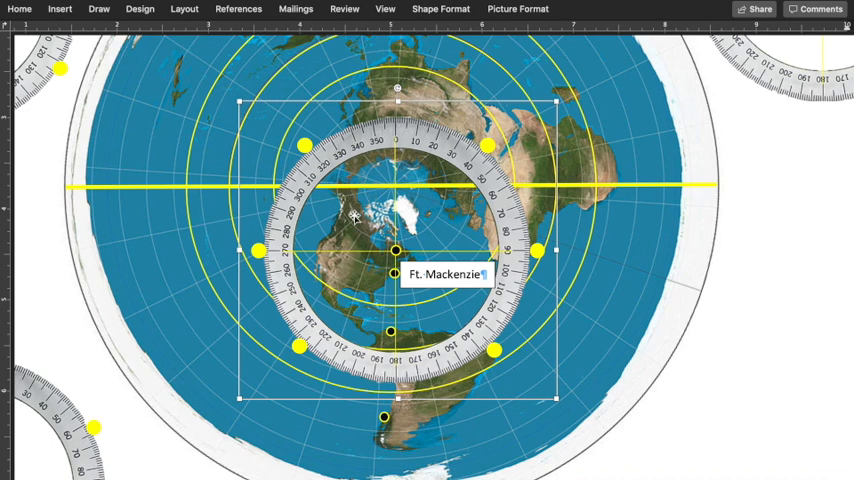
pyautogui.moveTo(396, 250)
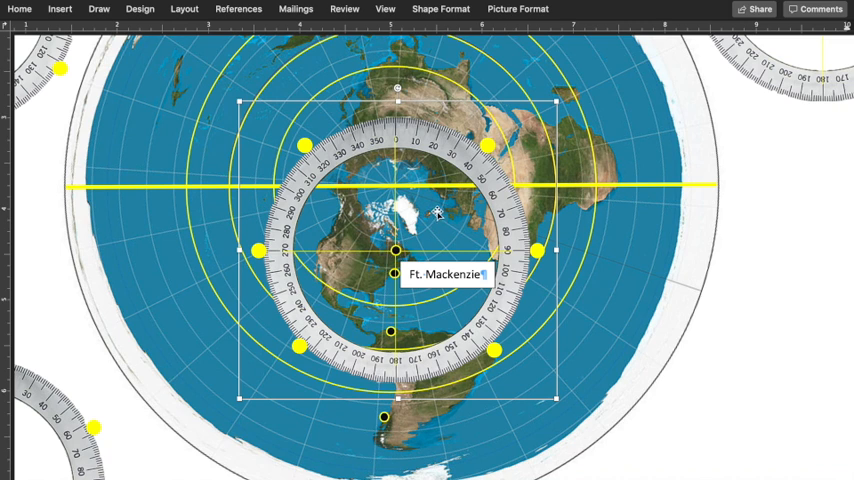
pyautogui.moveTo(400, 252)
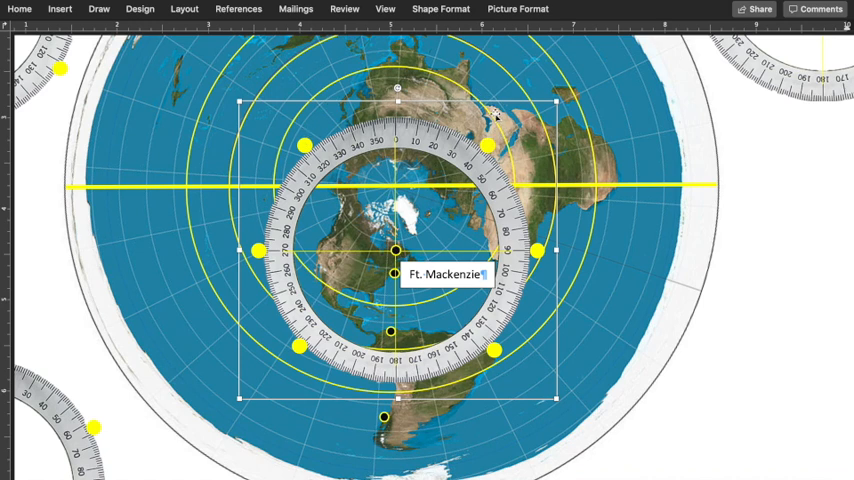
pyautogui.moveTo(474, 208)
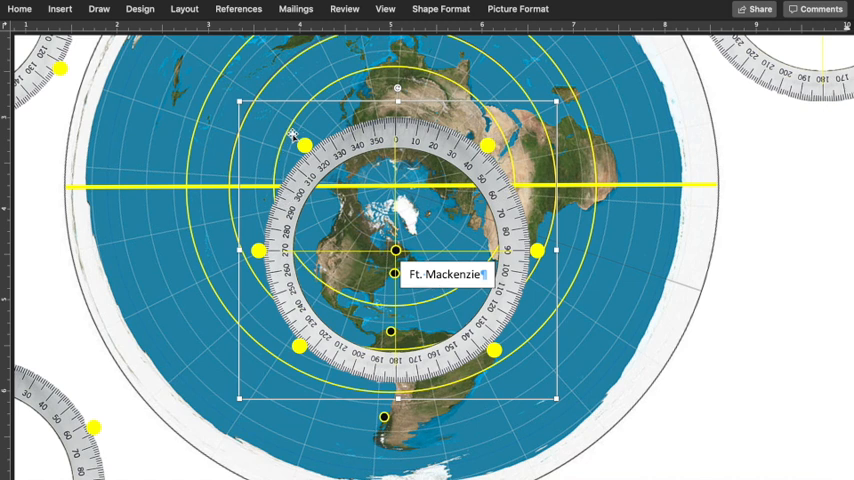
pyautogui.moveTo(292, 134)
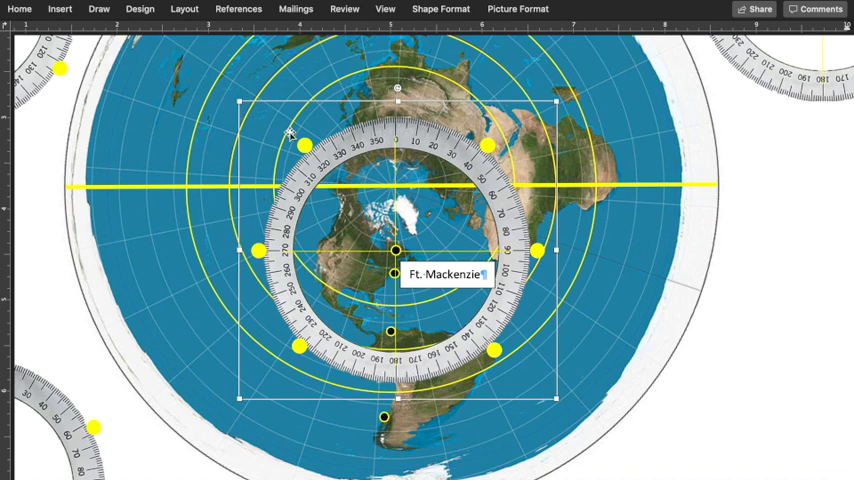
pyautogui.moveTo(368, 198)
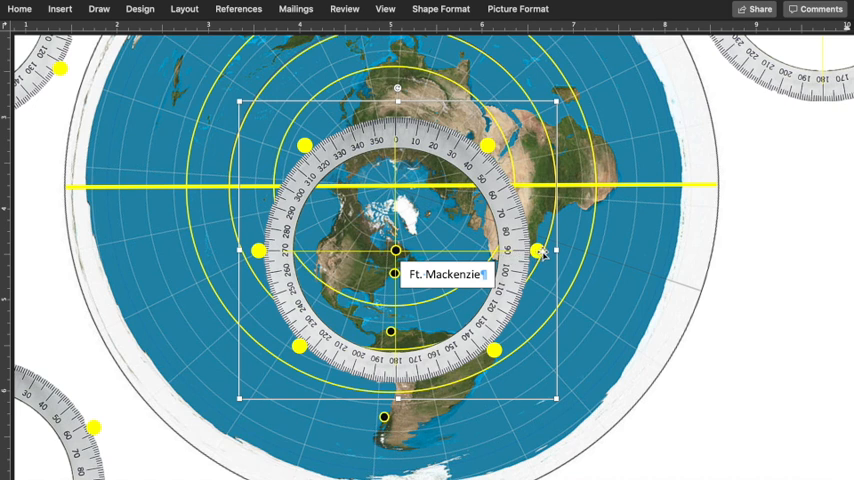
pyautogui.moveTo(434, 248)
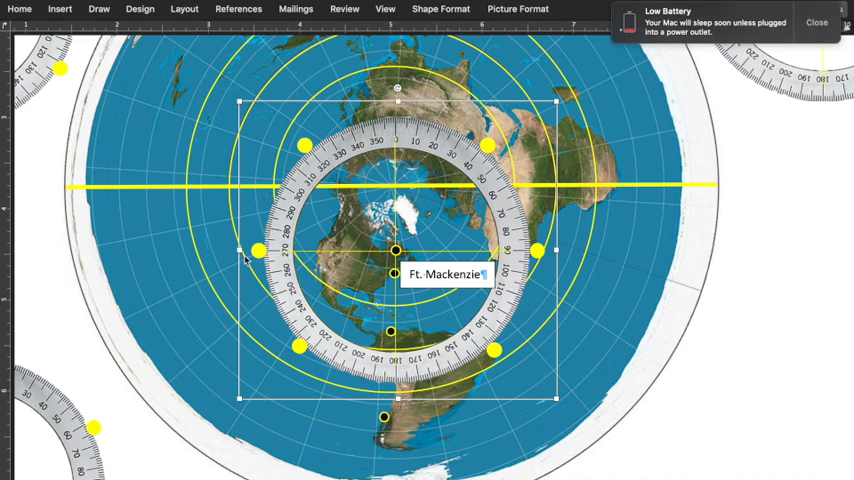
pyautogui.moveTo(248, 268)
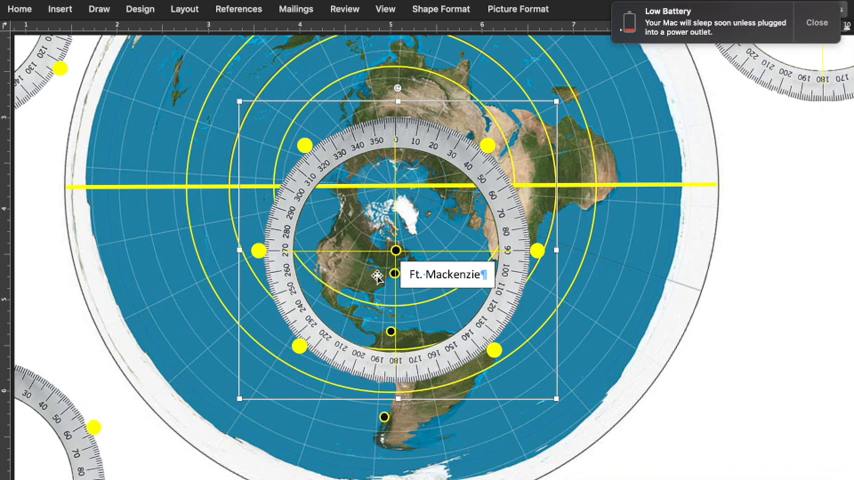
pyautogui.moveTo(456, 330)
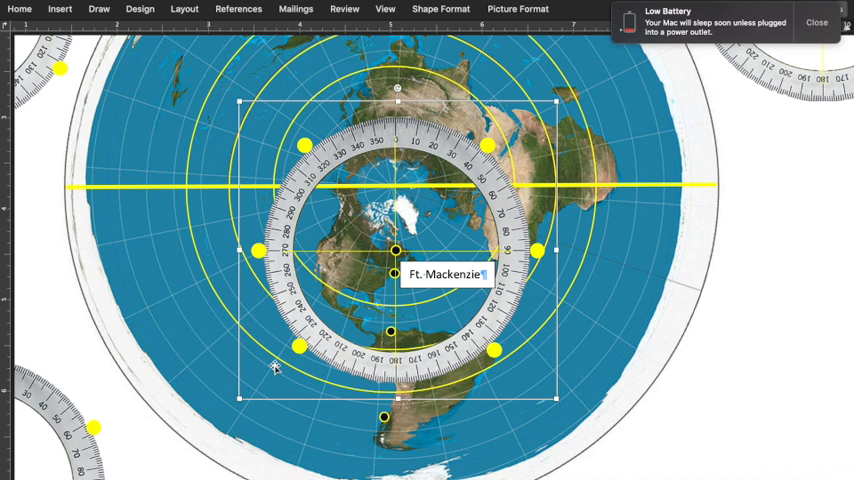
pyautogui.moveTo(338, 394)
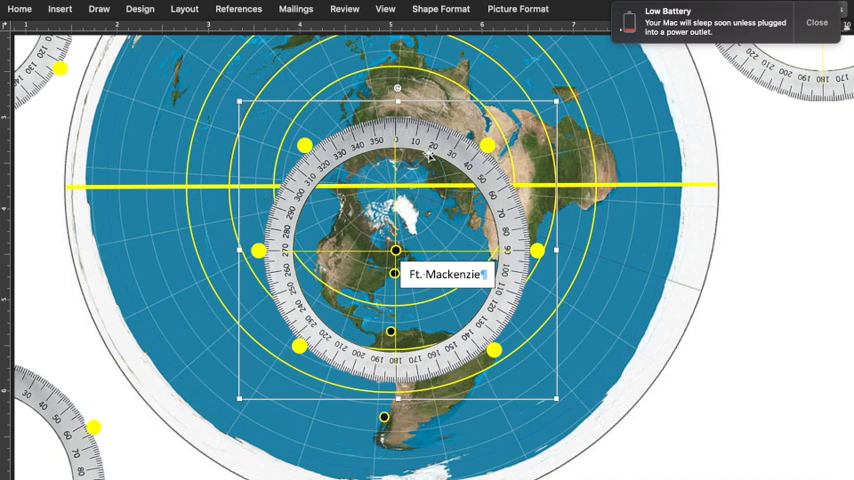
# Step: Drag the map image so Fort Mackenzie sits at the centre of its compass ring
pyautogui.moveTo(396, 252); pyautogui.dragTo(482, 296)
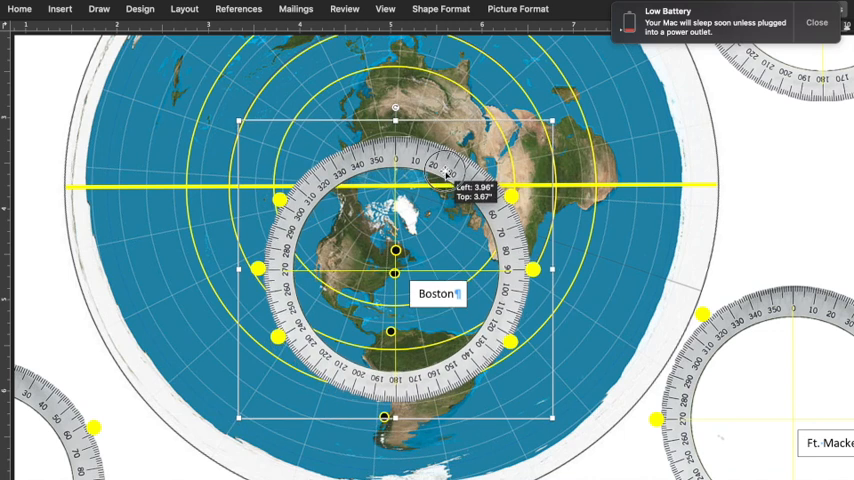
# Step: Nudge the map to centre Boston in its compass, then move a map copy toward Maracaibo
pyautogui.moveTo(444, 176); pyautogui.dragTo(444, 180)
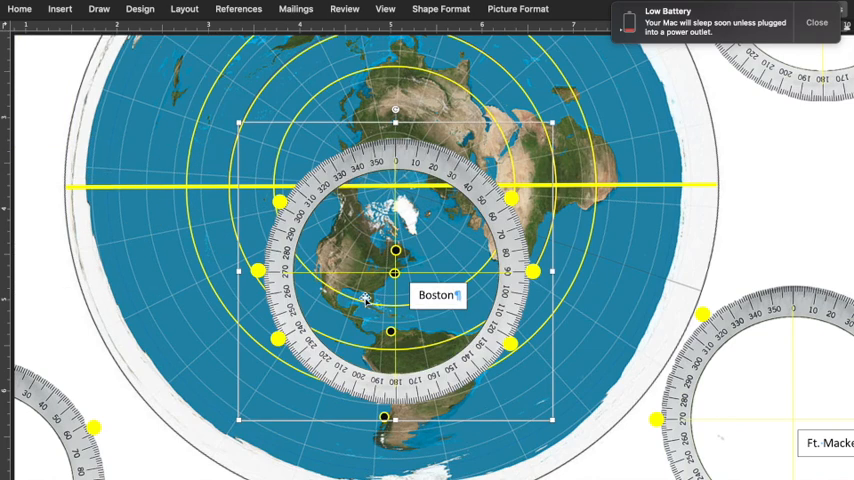
pyautogui.moveTo(396, 270); pyautogui.dragTo(184, 230)
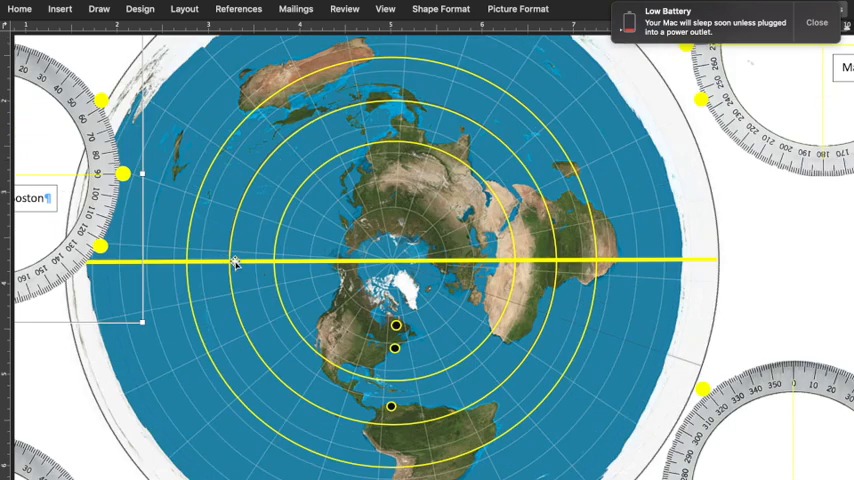
pyautogui.moveTo(760, 144)
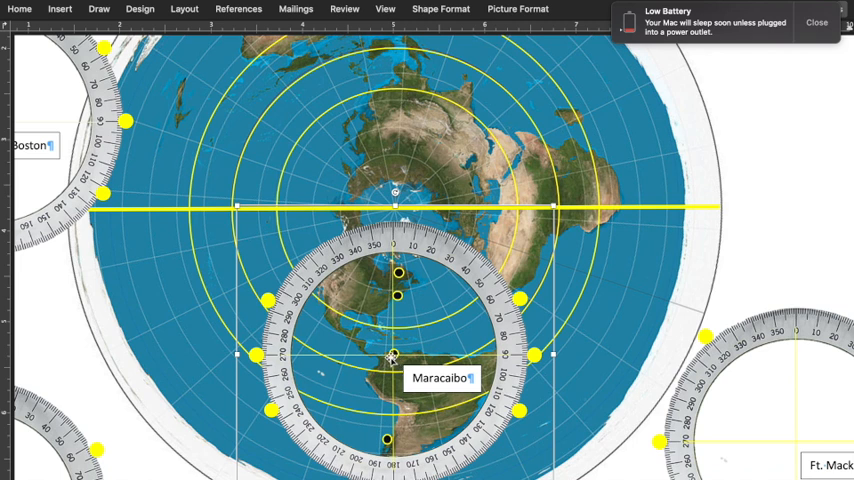
pyautogui.moveTo(576, 274)
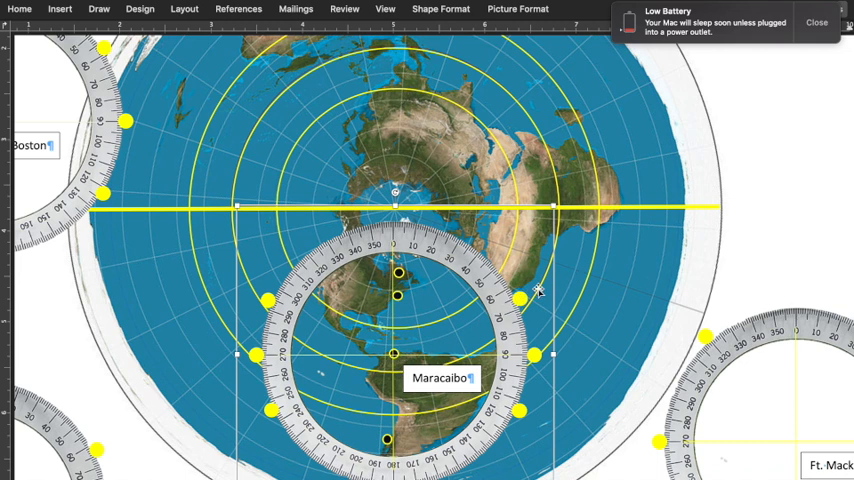
pyautogui.moveTo(420, 330)
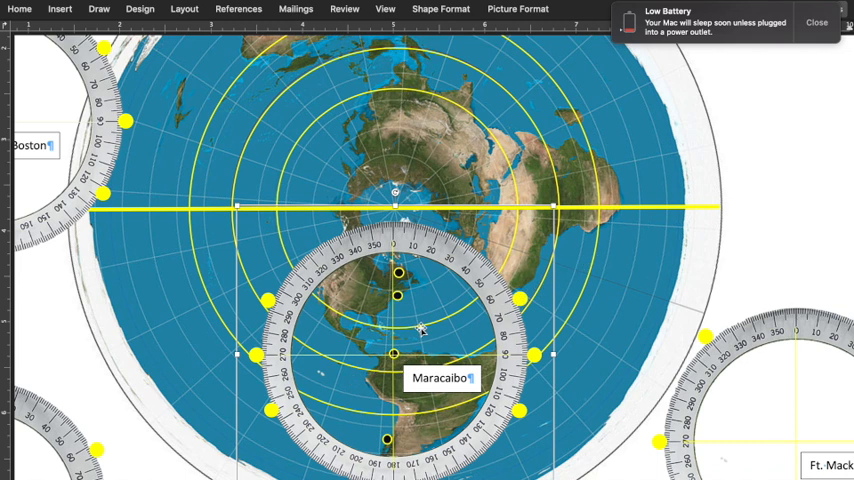
pyautogui.moveTo(460, 316)
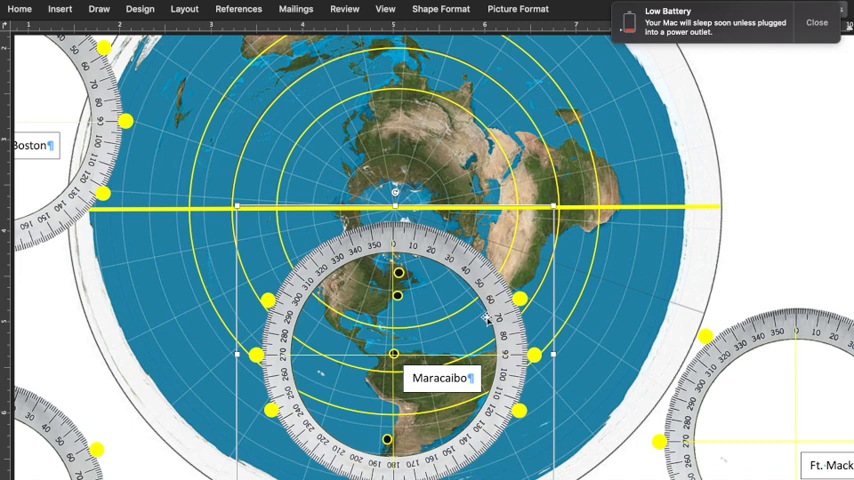
pyautogui.moveTo(396, 352)
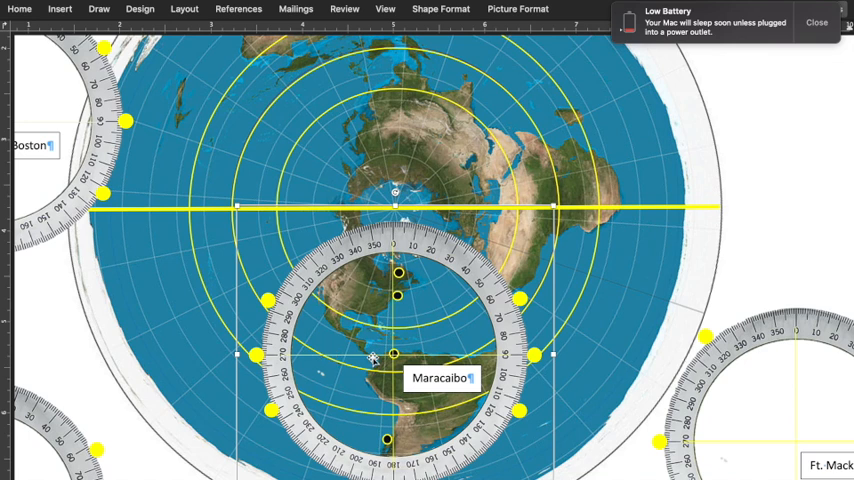
pyautogui.moveTo(330, 360)
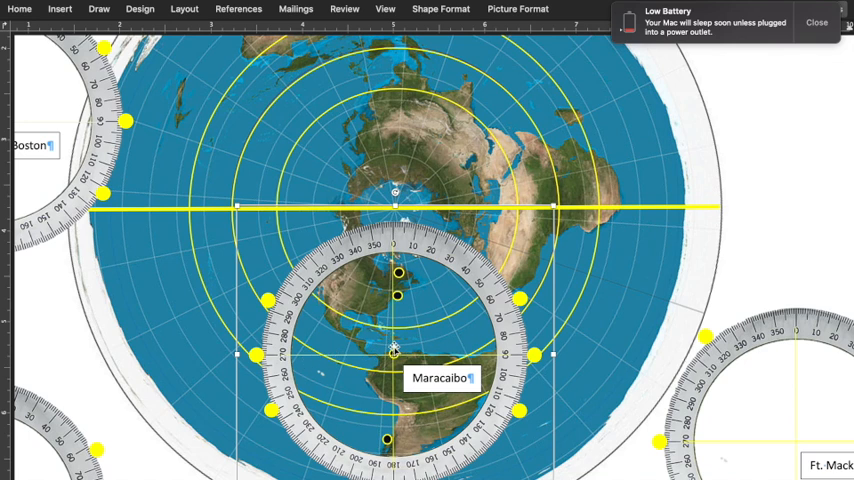
pyautogui.moveTo(528, 440)
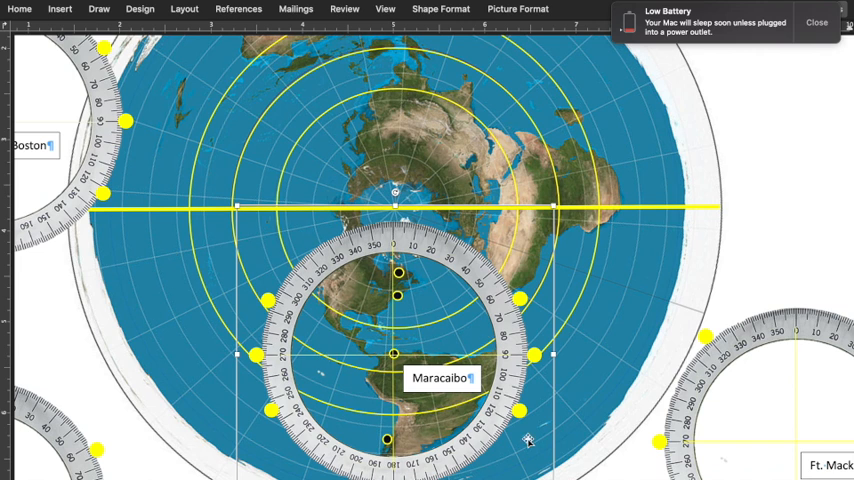
pyautogui.moveTo(352, 280)
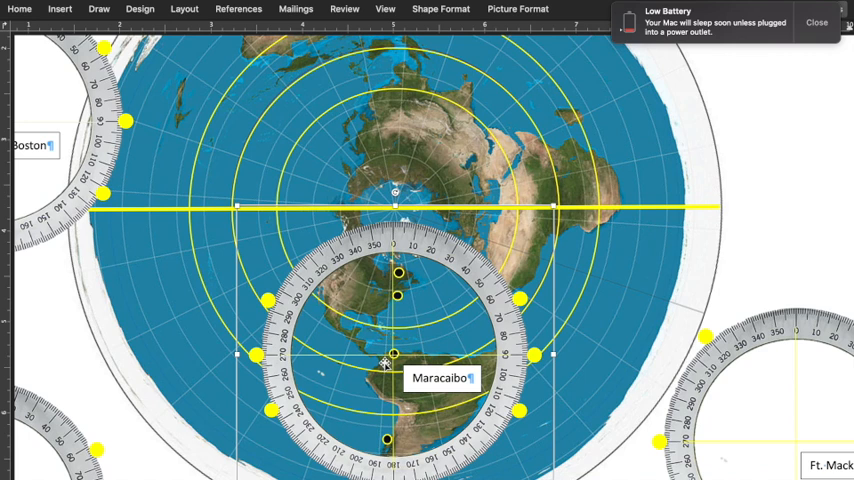
pyautogui.moveTo(404, 362)
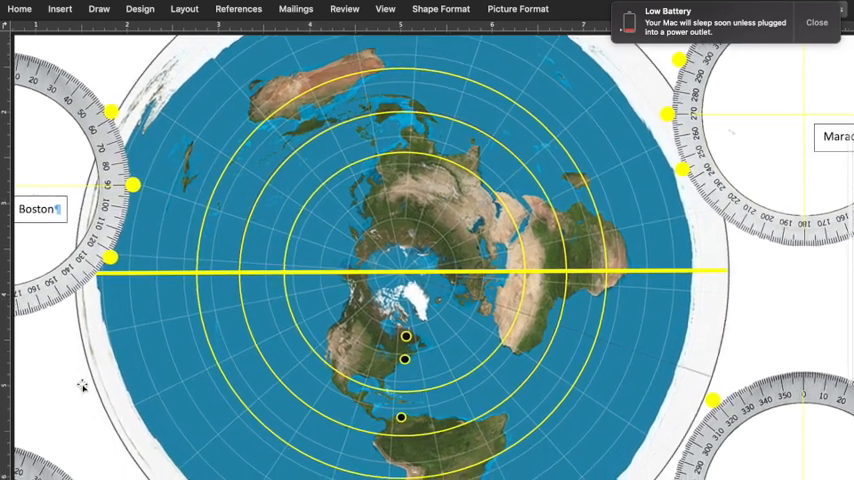
# Step: Drag a map copy under the Santiago compass so Santiago lies at its centre
pyautogui.moveTo(84, 388); pyautogui.dragTo(64, 420)
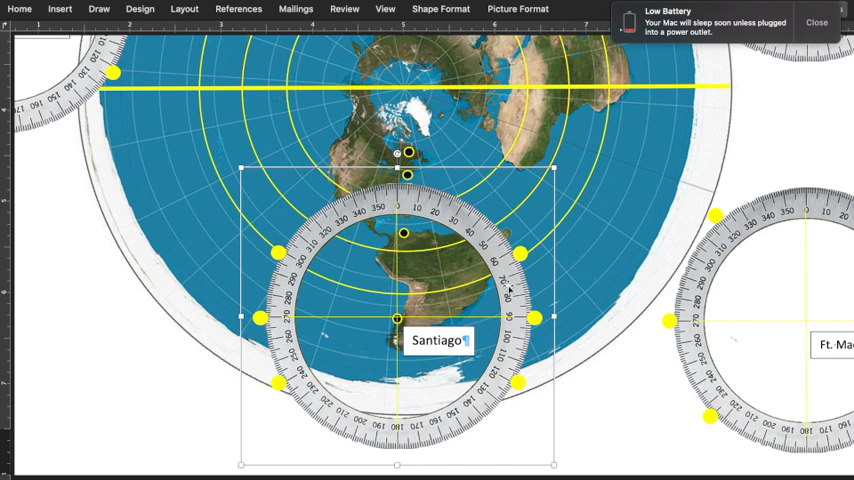
pyautogui.moveTo(322, 284)
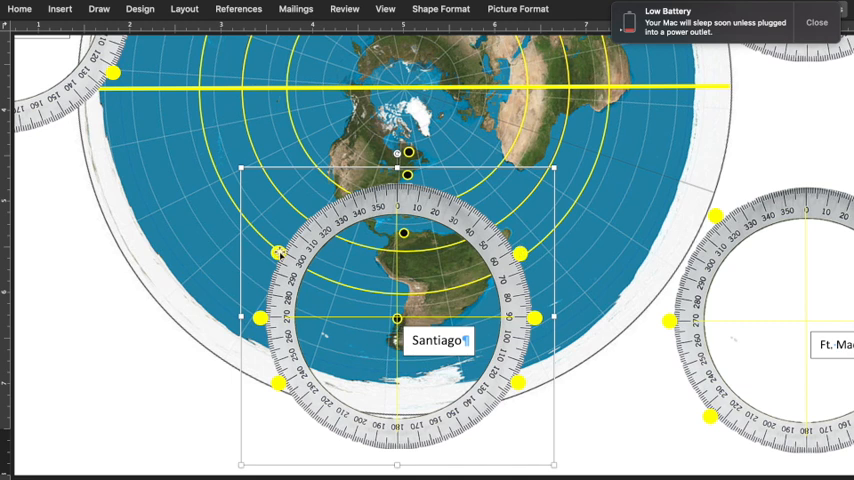
pyautogui.moveTo(280, 262)
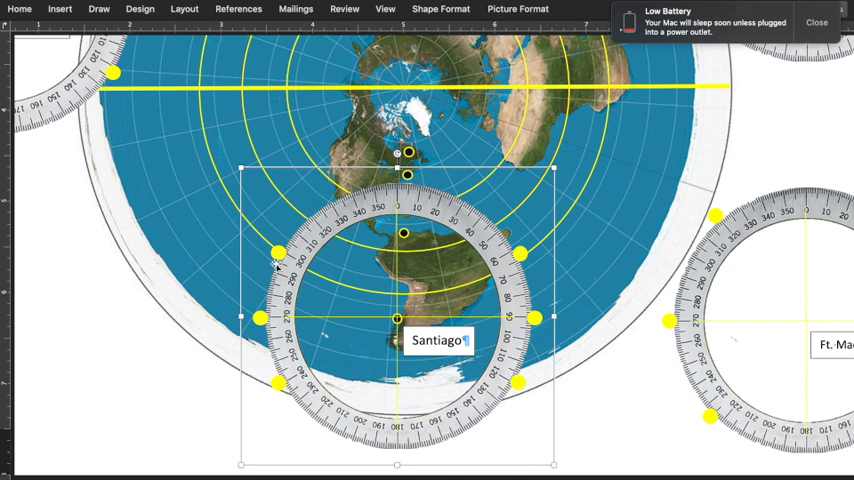
pyautogui.moveTo(288, 258)
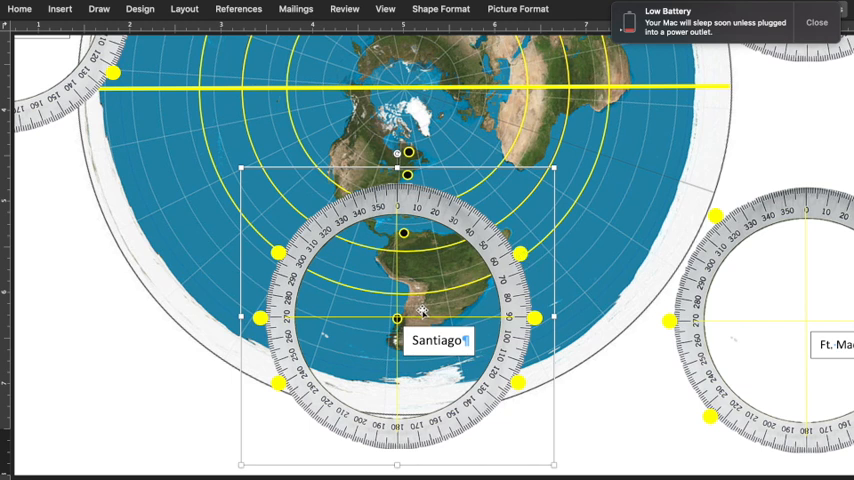
pyautogui.moveTo(288, 238)
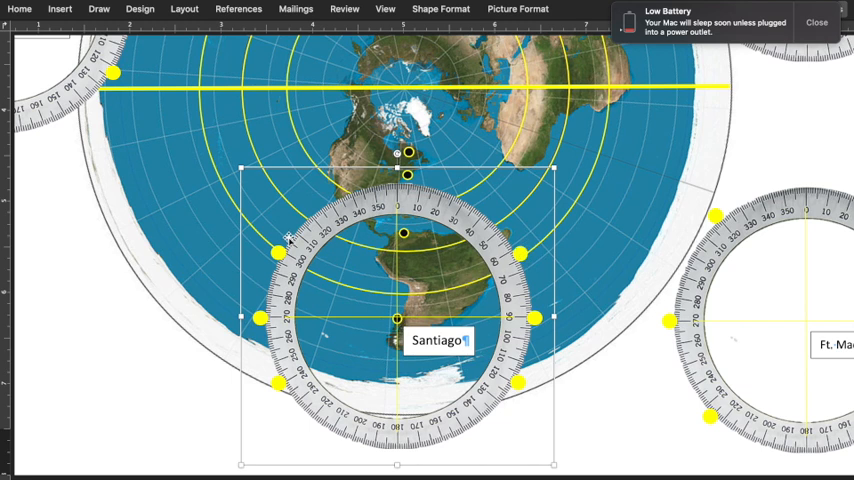
pyautogui.moveTo(240, 344)
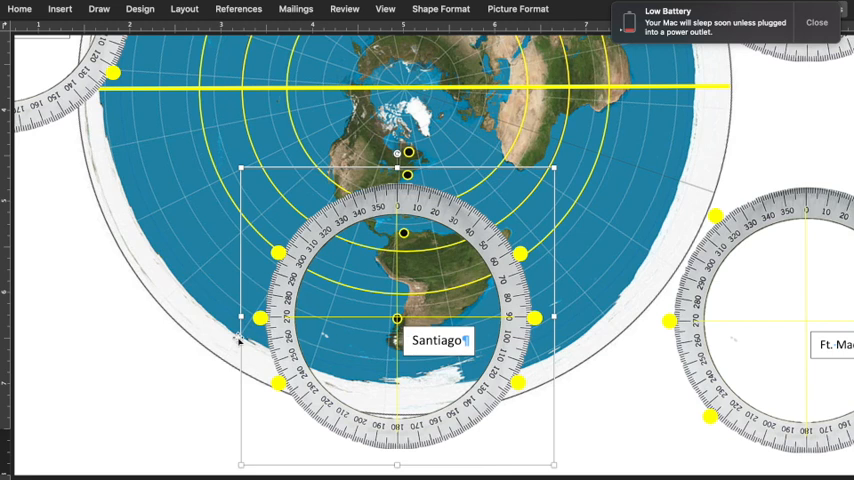
pyautogui.moveTo(230, 324)
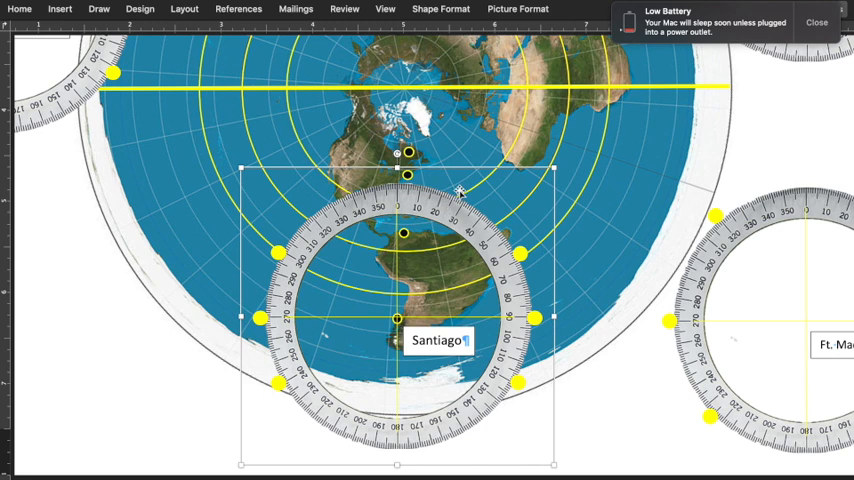
pyautogui.moveTo(458, 196)
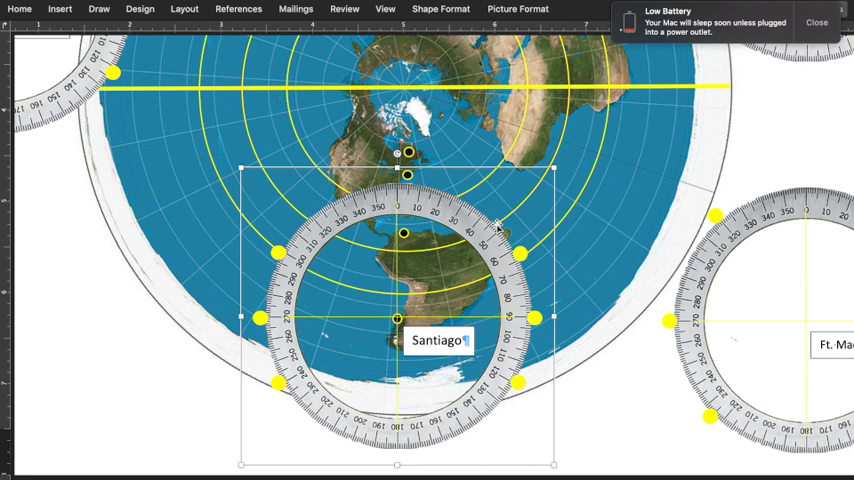
pyautogui.moveTo(308, 218)
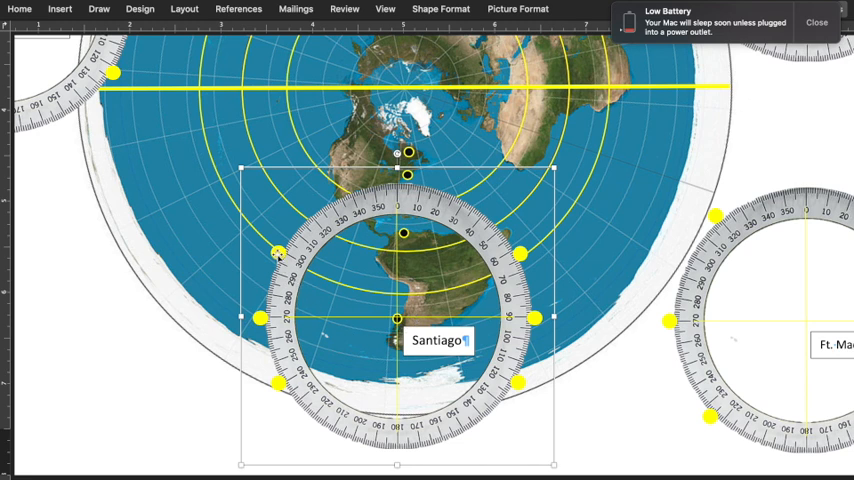
pyautogui.moveTo(476, 220)
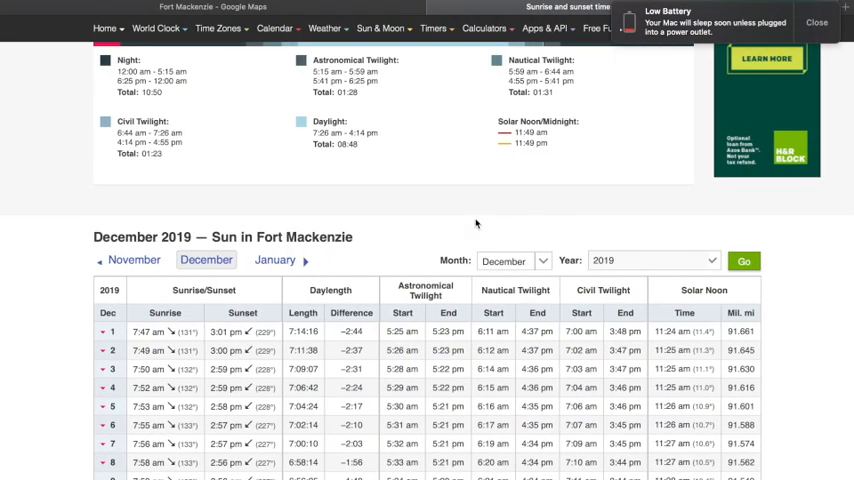
# Step: Scroll the Fort Mackenzie sun page back down to the December 2019 table
pyautogui.scroll(-3)
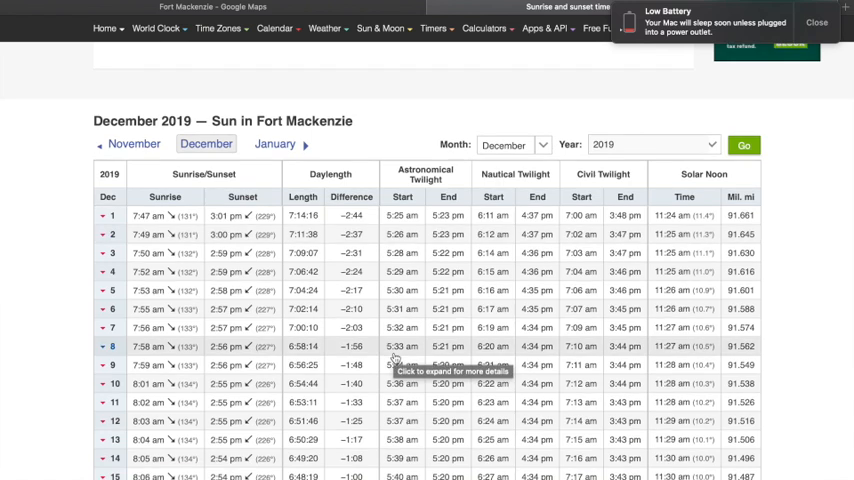